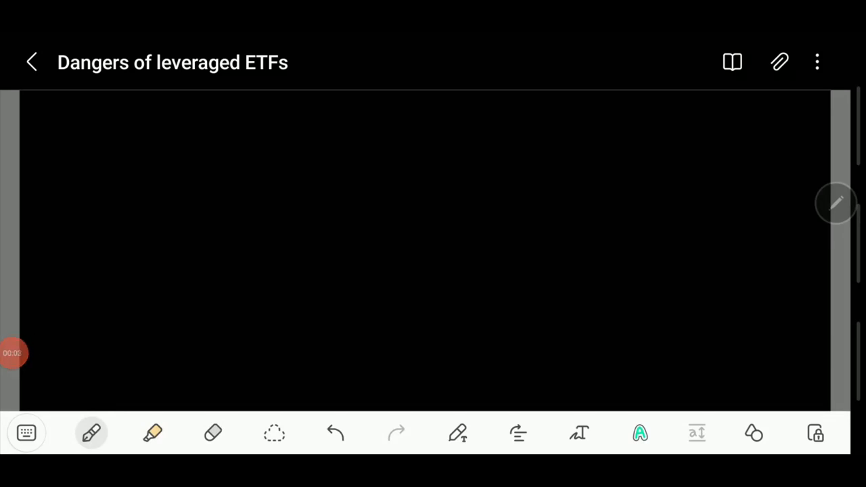
Step: Draw a long curved white stroke across the top of the black page
click(42, 104)
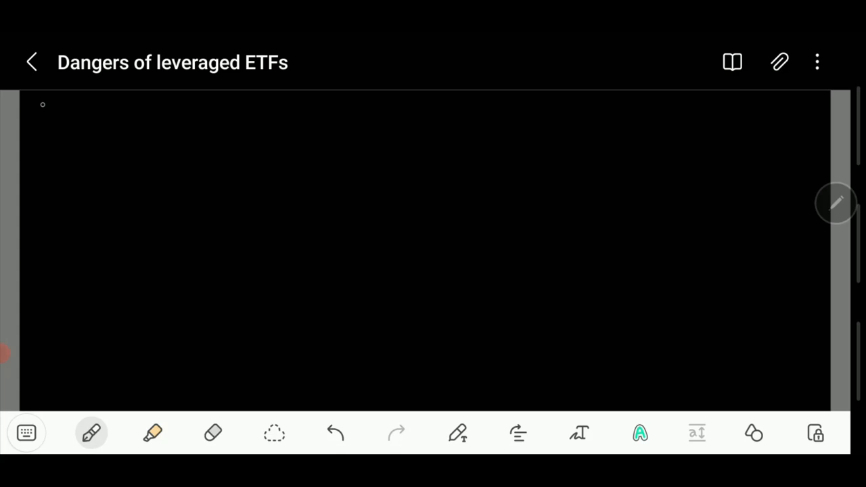
drag(43, 104, 331, 101)
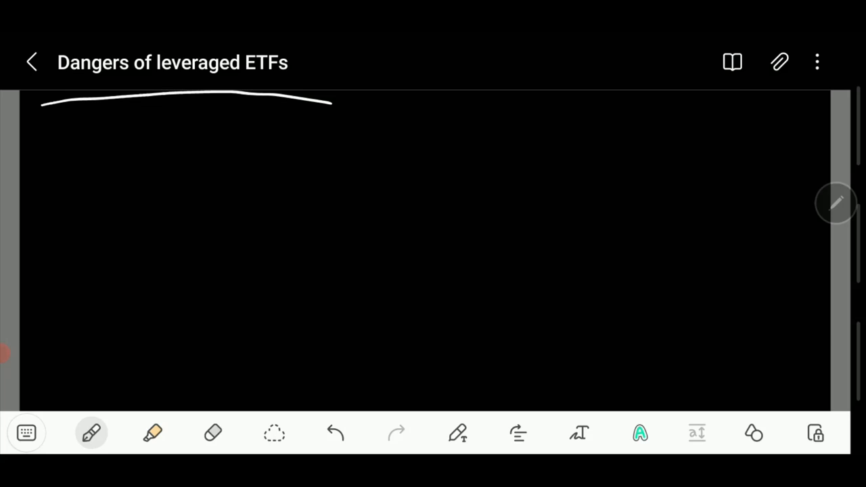
Step: Extend the curve into a long narrow box, then scroll down to blank space
drag(46, 105, 49, 149)
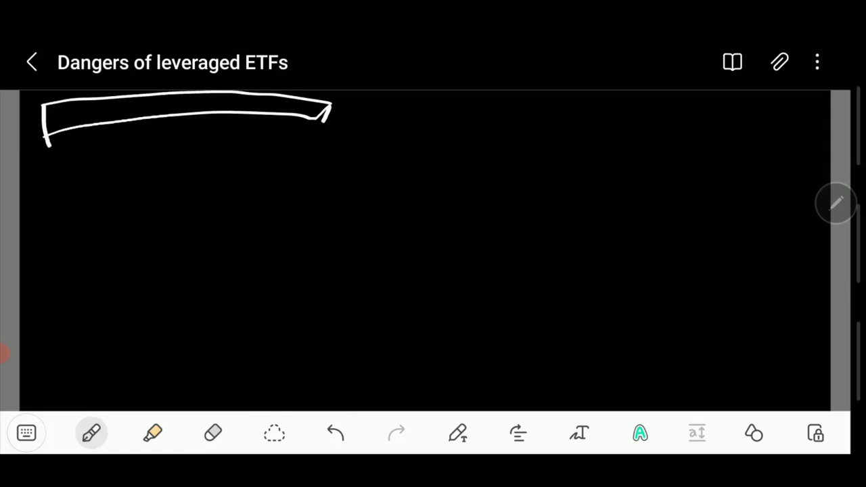
scroll(down, 3)
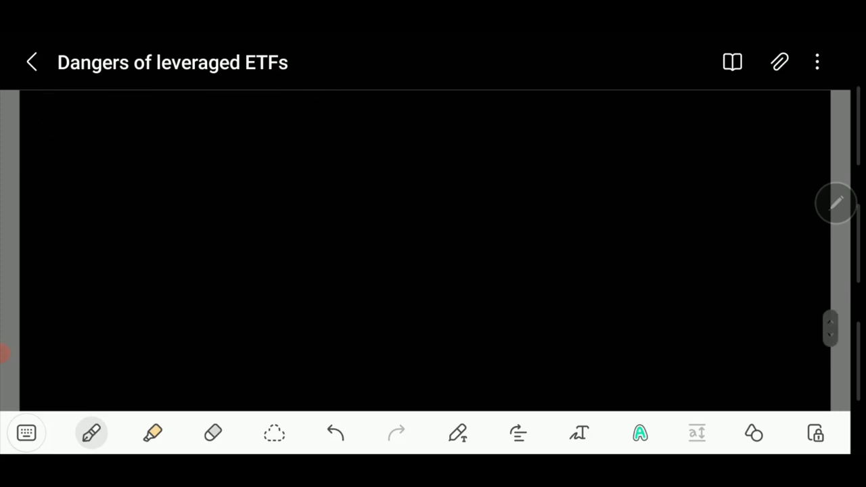
Step: Handwrite ETF and the stock list S&P 500, N. 100 and VIX with an arrow
click(77, 106)
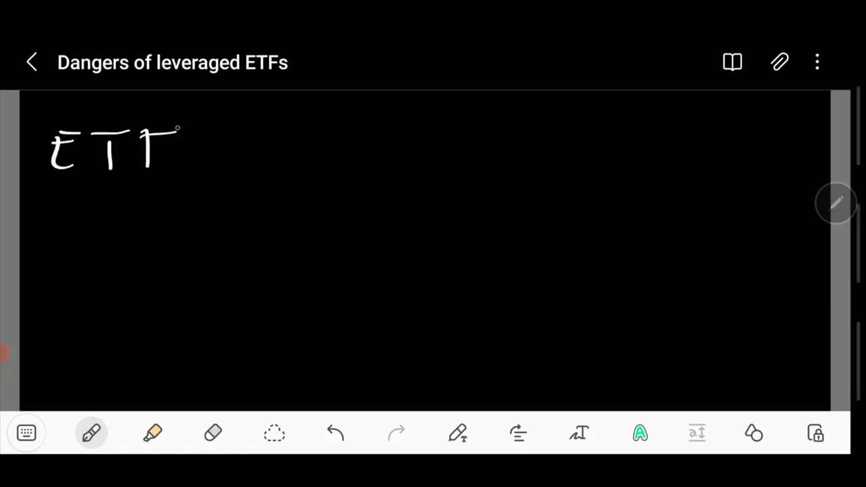
drag(276, 136, 331, 166)
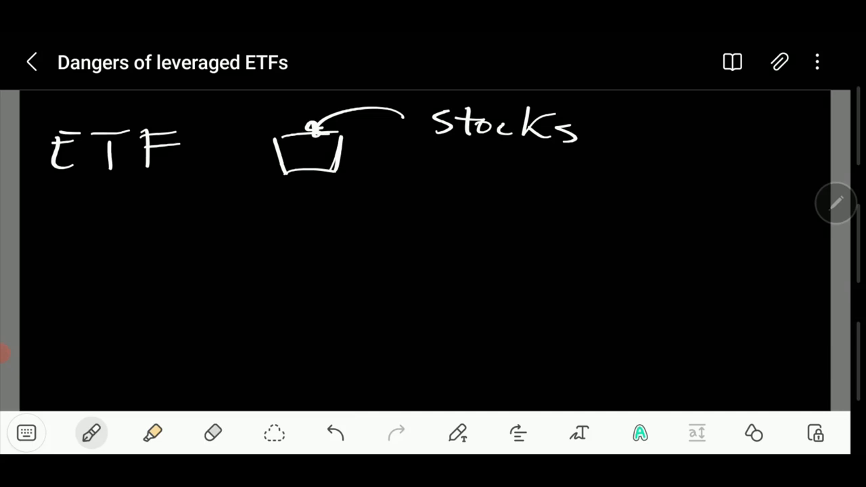
drag(433, 163, 457, 187)
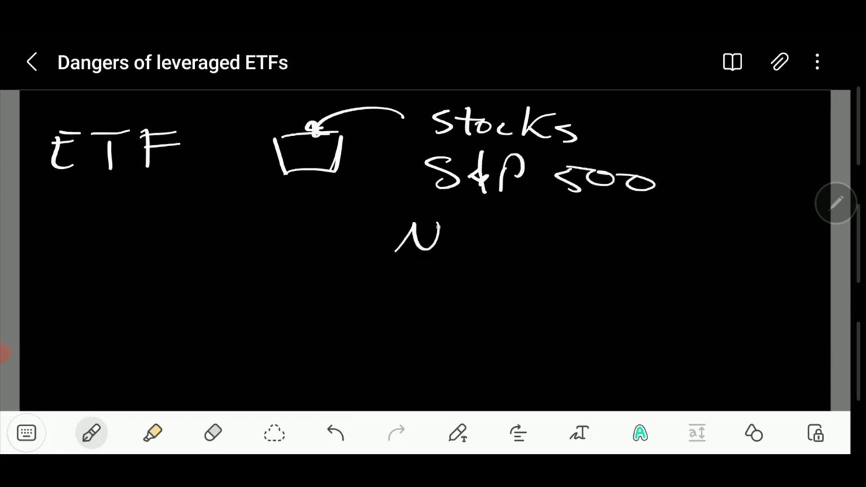
drag(454, 243, 575, 243)
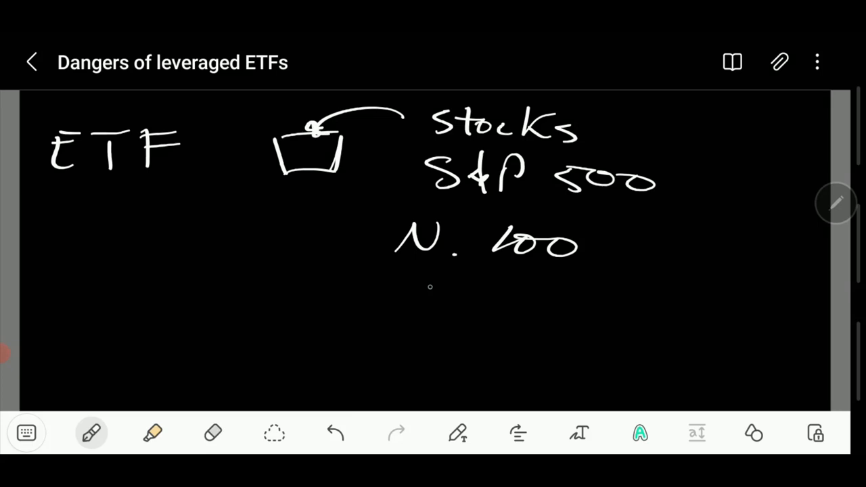
drag(419, 298, 474, 304)
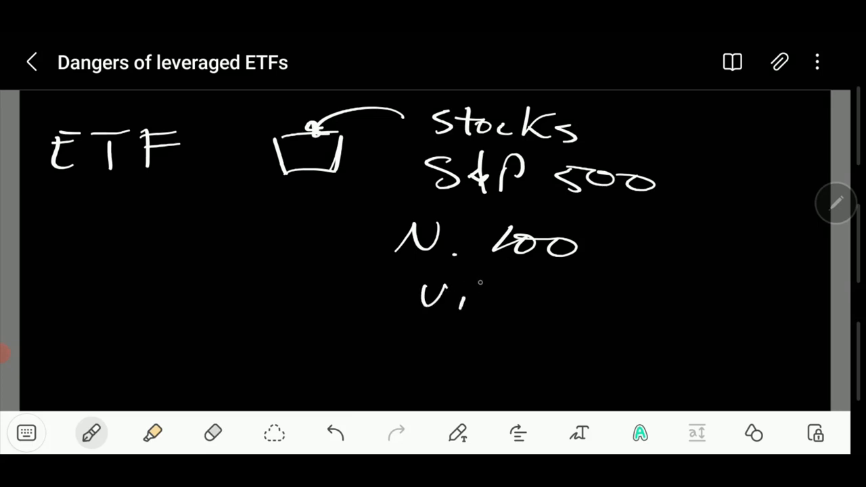
drag(494, 288, 518, 312)
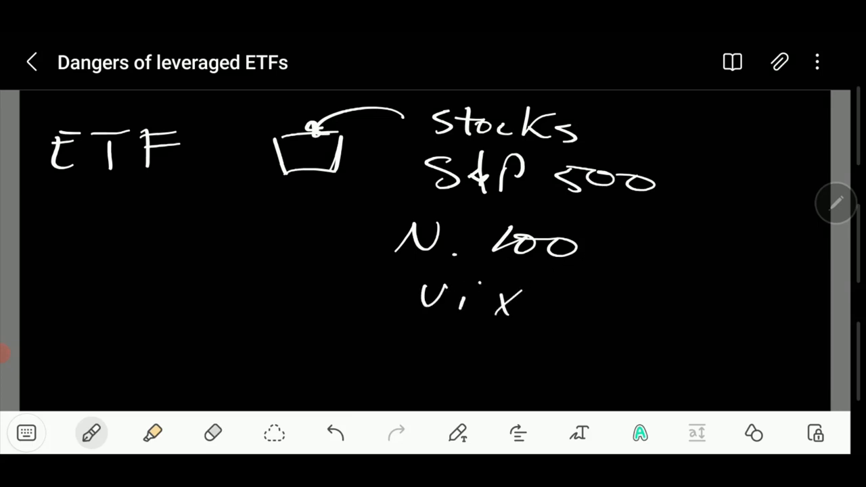
drag(542, 311, 565, 310)
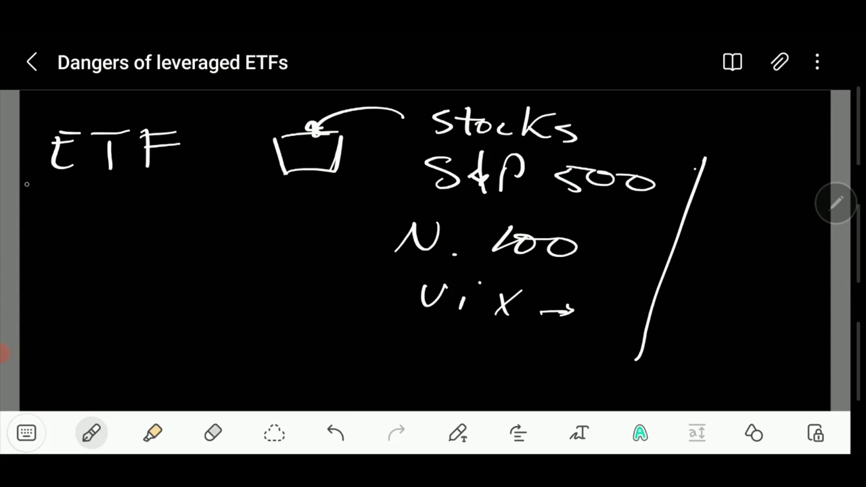
Step: Underline ETF and draw three bars beneath it
drag(27, 183, 108, 250)
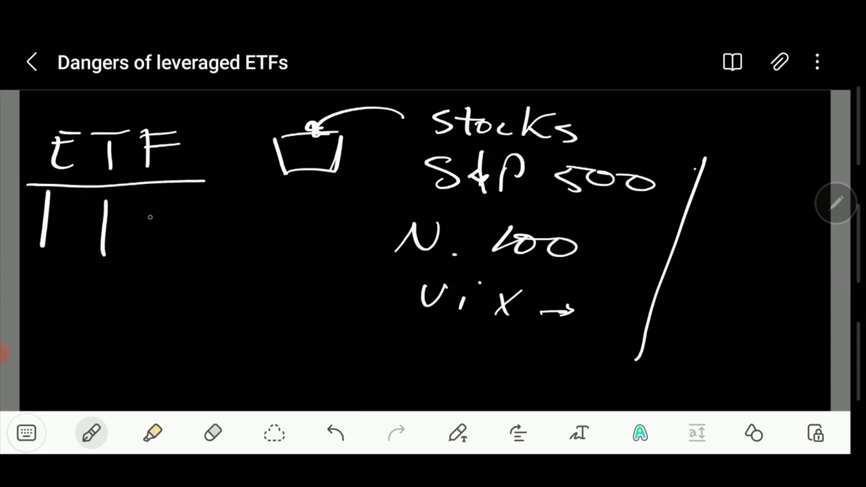
drag(161, 200, 160, 270)
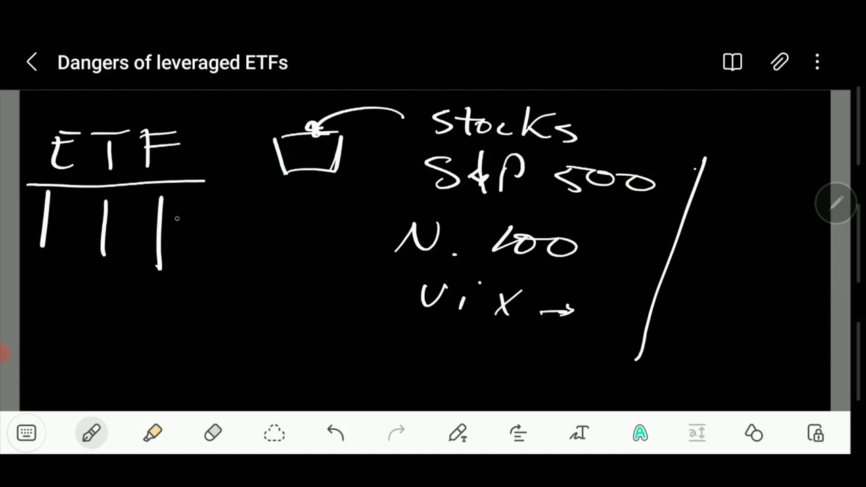
drag(34, 269, 176, 268)
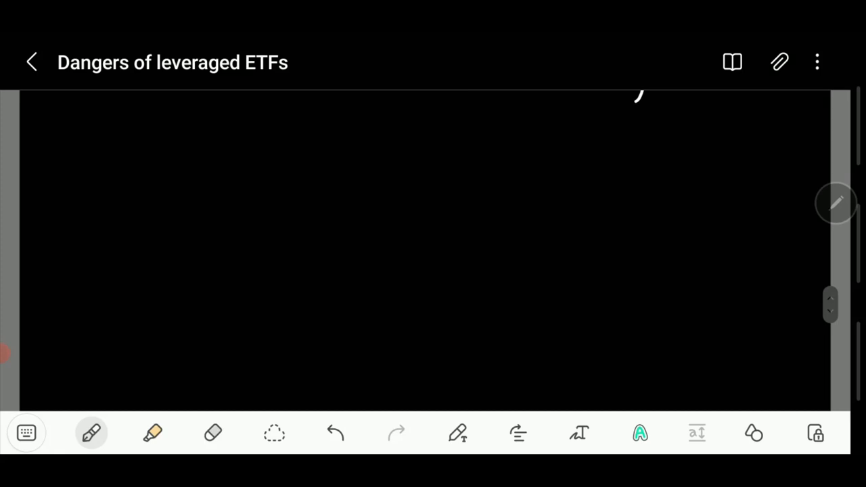
Step: Write leverage figures 1.5, 2.0, 3.0 and link 3% to 9%
drag(76, 111, 75, 152)
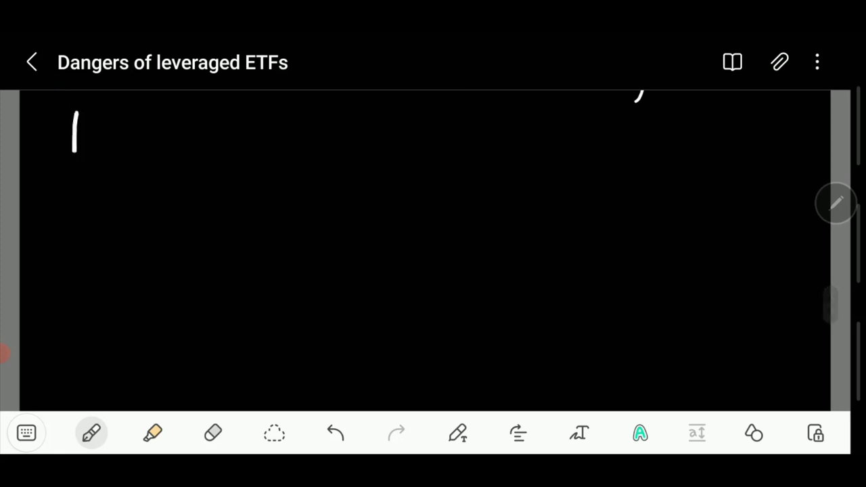
drag(99, 138, 102, 148)
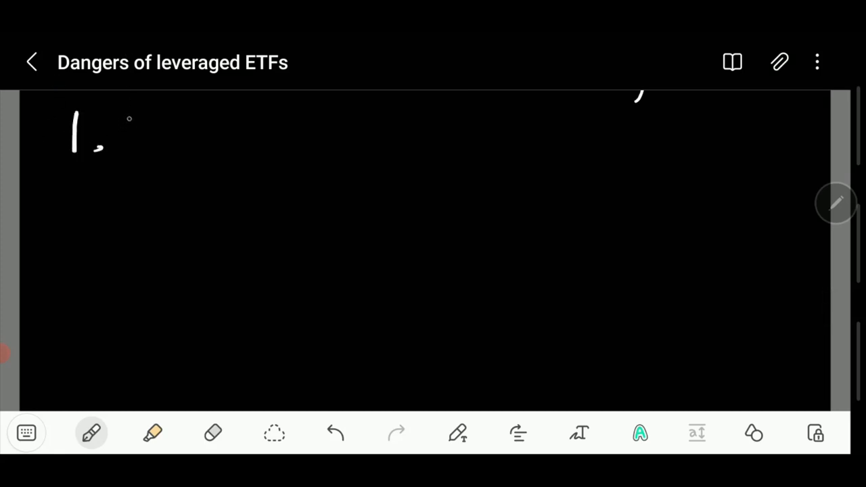
drag(119, 115, 142, 153)
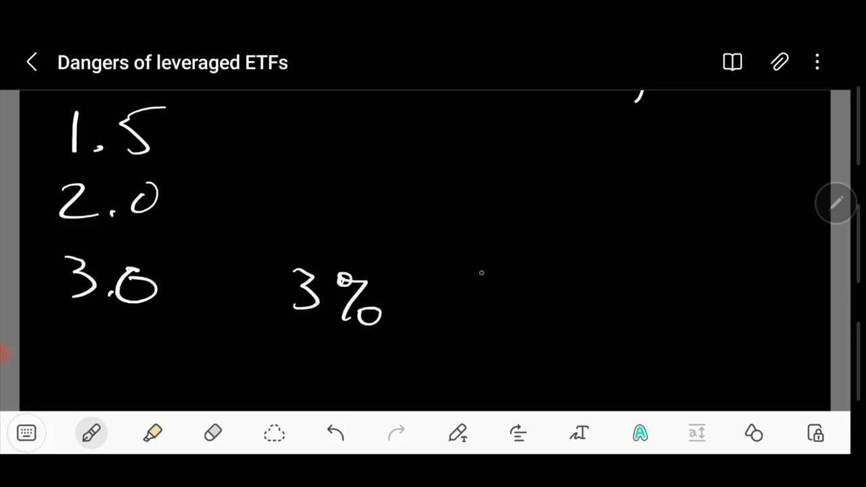
drag(111, 325, 454, 346)
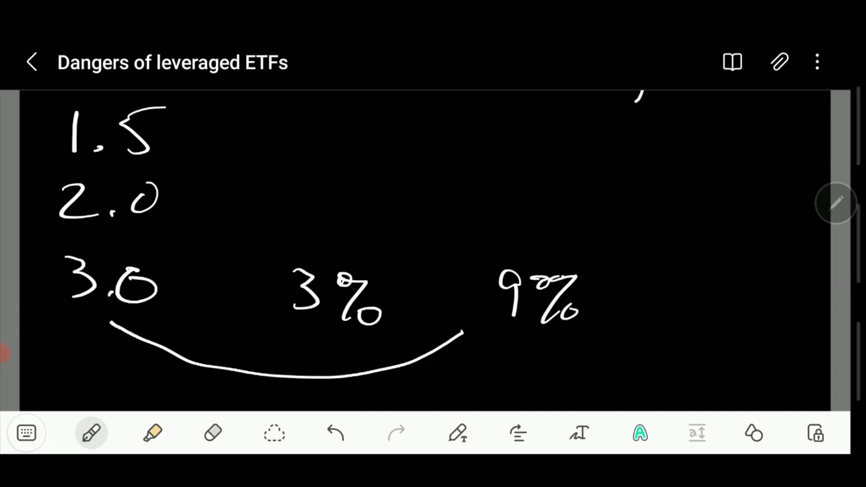
scroll(down, 3)
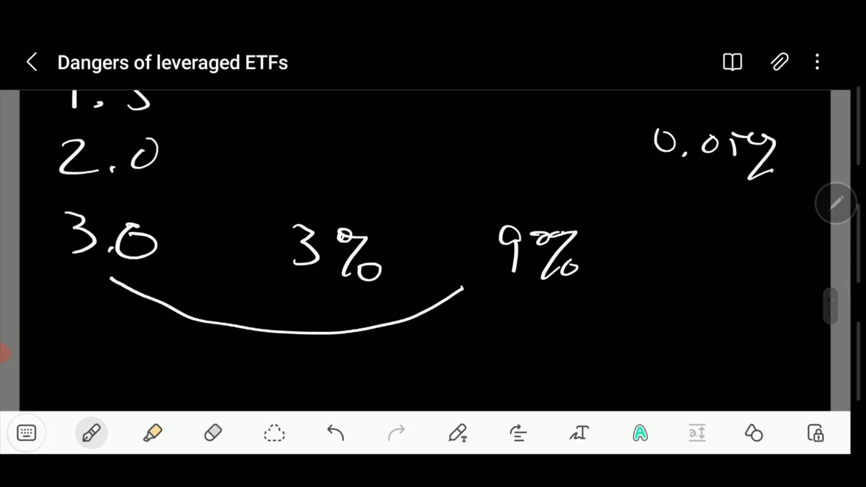
Step: Add 1.02% and a falling zigzag arrow, then scroll to fresh space
drag(680, 209, 687, 240)
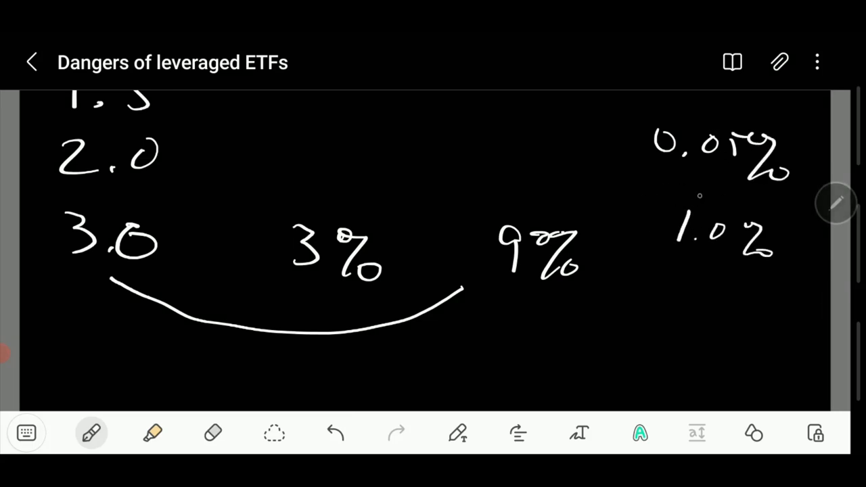
drag(660, 294, 738, 332)
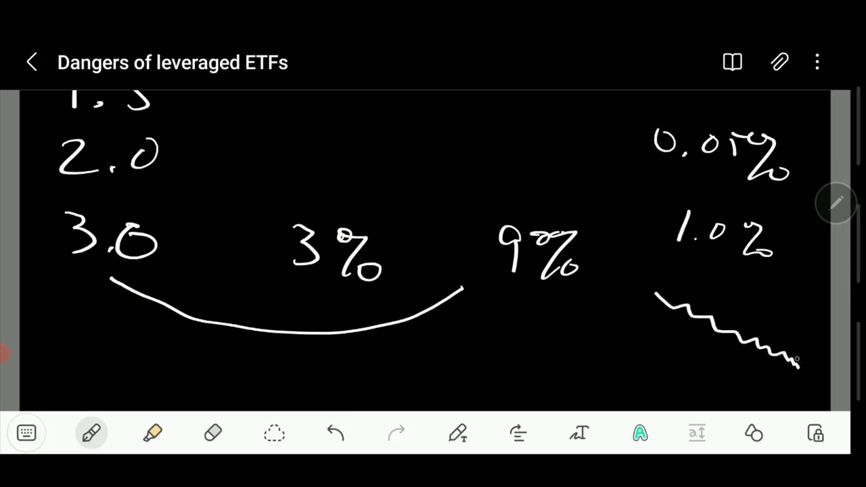
drag(795, 359, 802, 369)
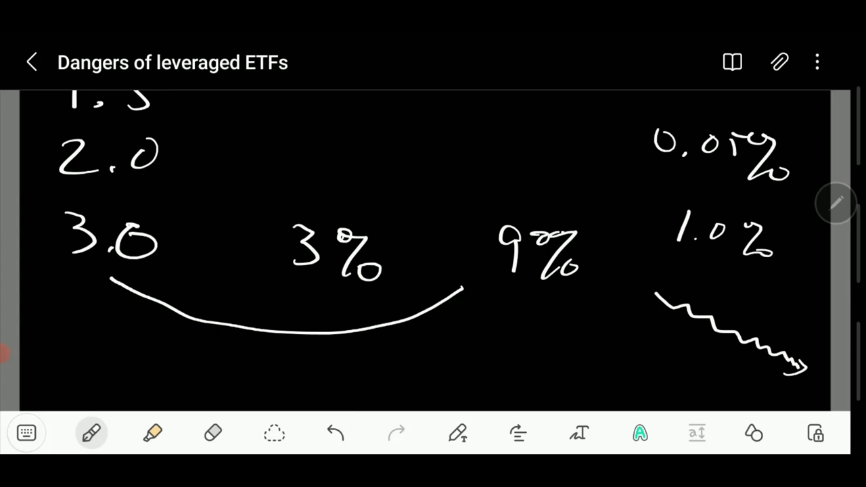
scroll(down, 3)
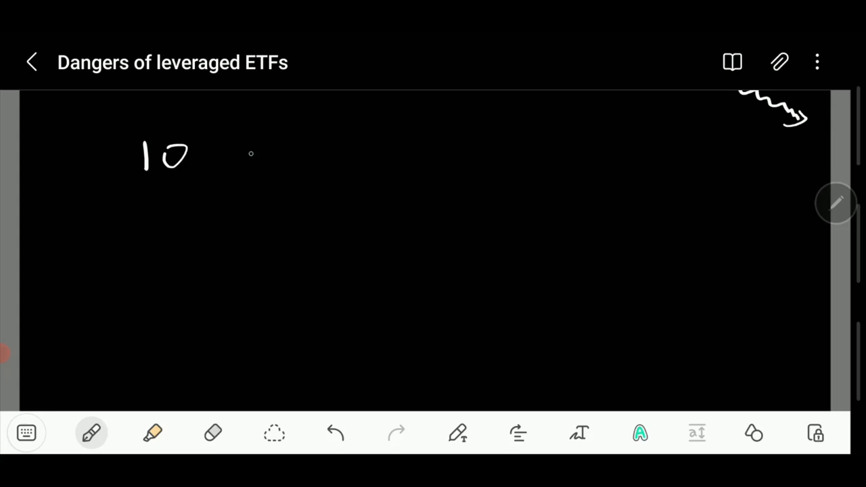
Step: Write the ETF example: 10 → 25% → 12.50, then 20% → 10.00
drag(254, 151, 400, 149)
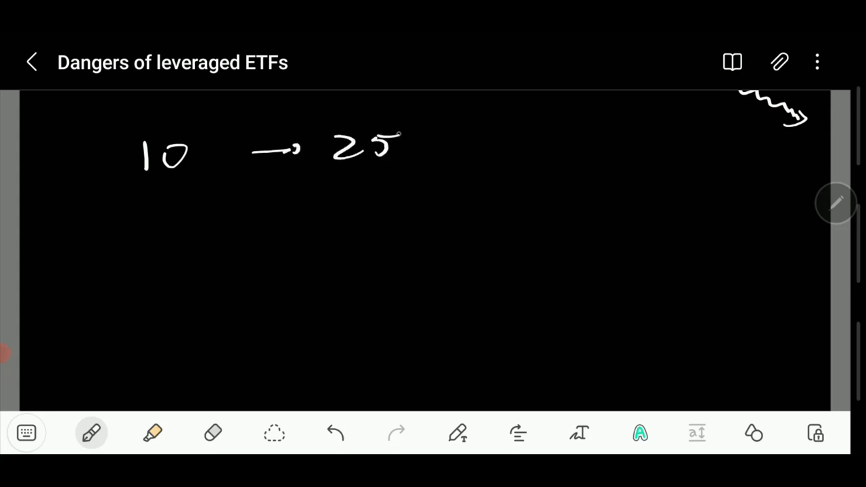
drag(420, 135, 504, 153)
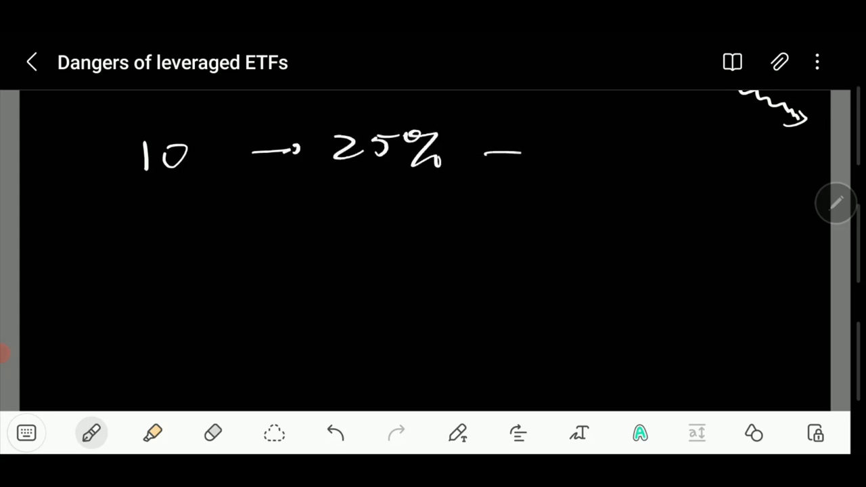
drag(484, 152, 666, 152)
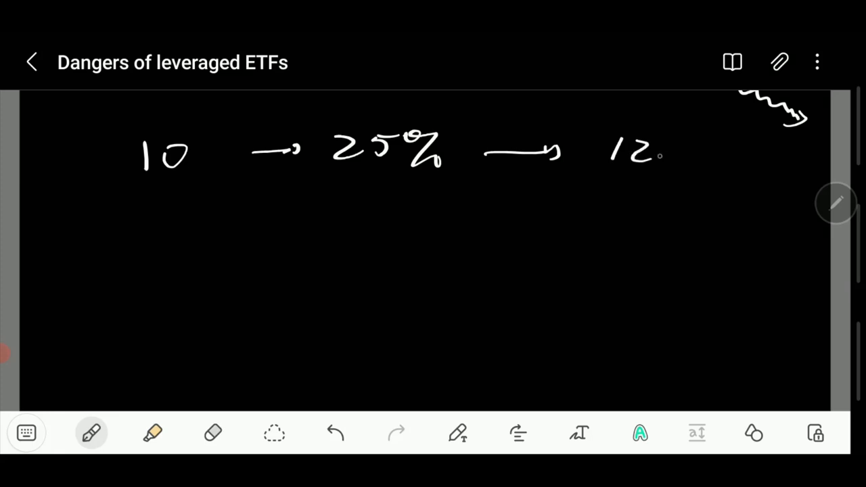
drag(667, 156, 728, 149)
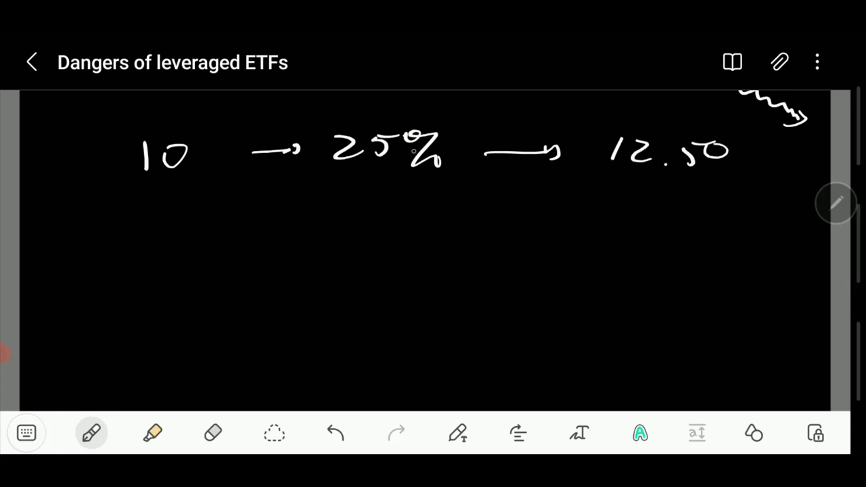
drag(247, 208, 307, 206)
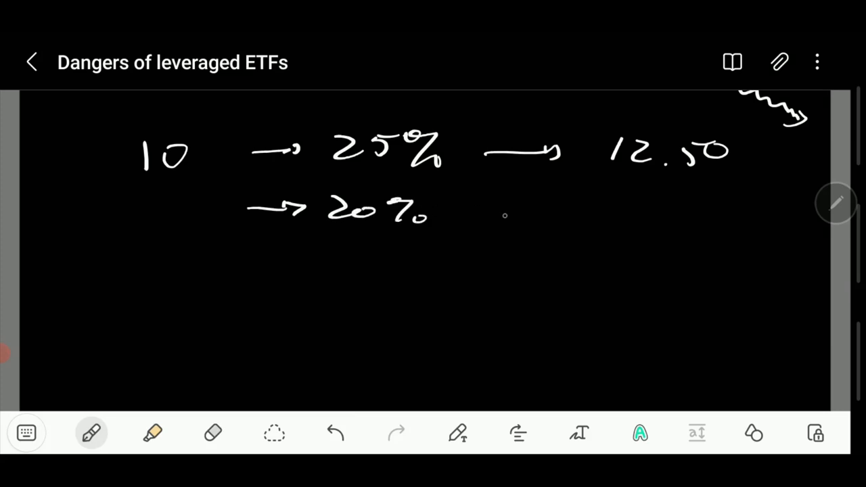
drag(474, 213, 558, 210)
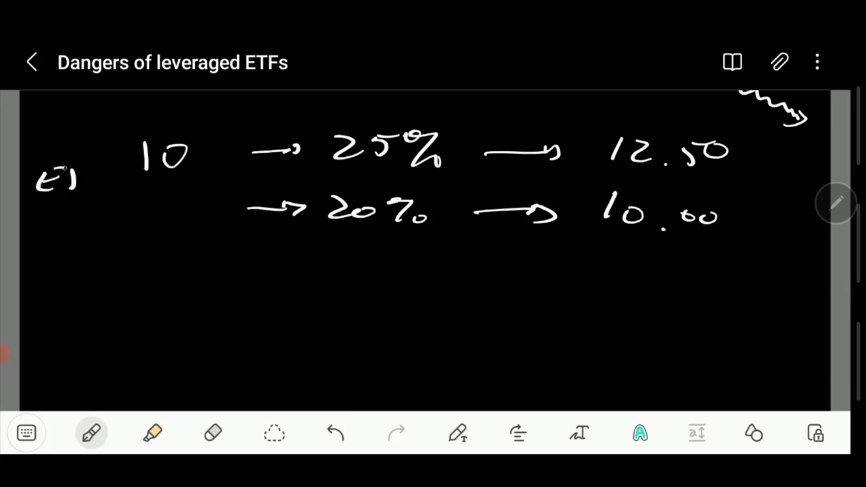
drag(74, 169, 125, 169)
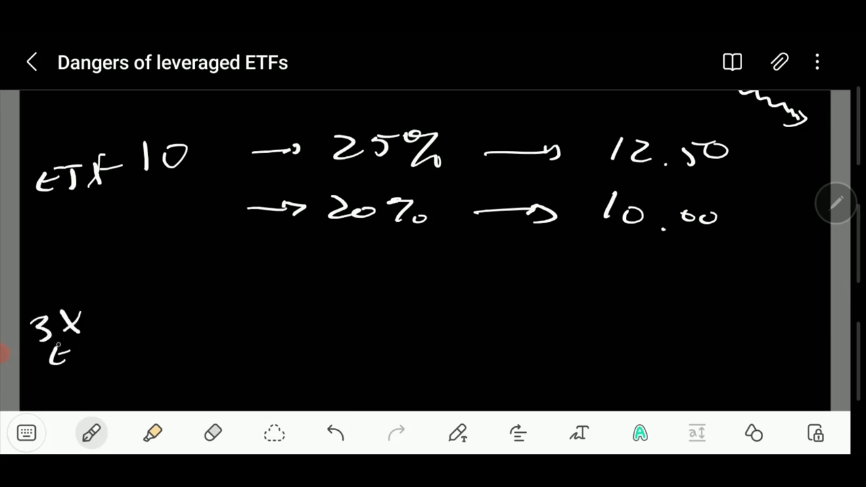
Step: Write 3X ETF 10 → 75% → 17.50, underline 20%, and add the 60% drop
drag(65, 345, 126, 345)
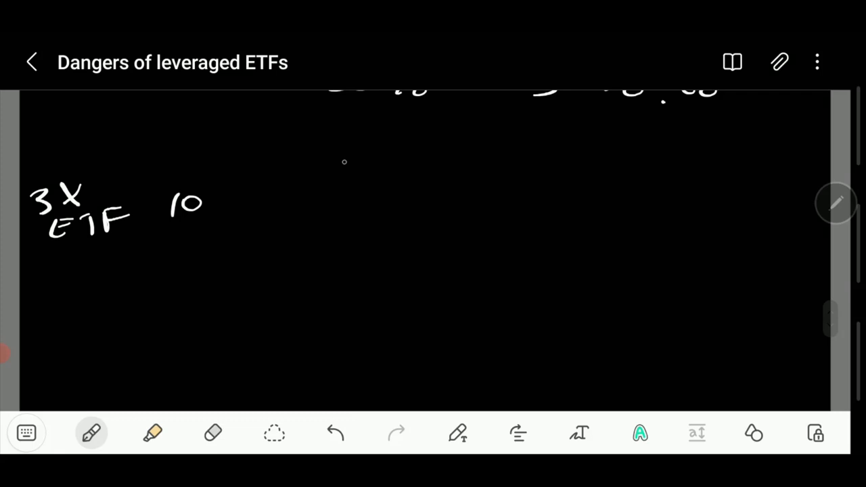
drag(251, 210, 318, 206)
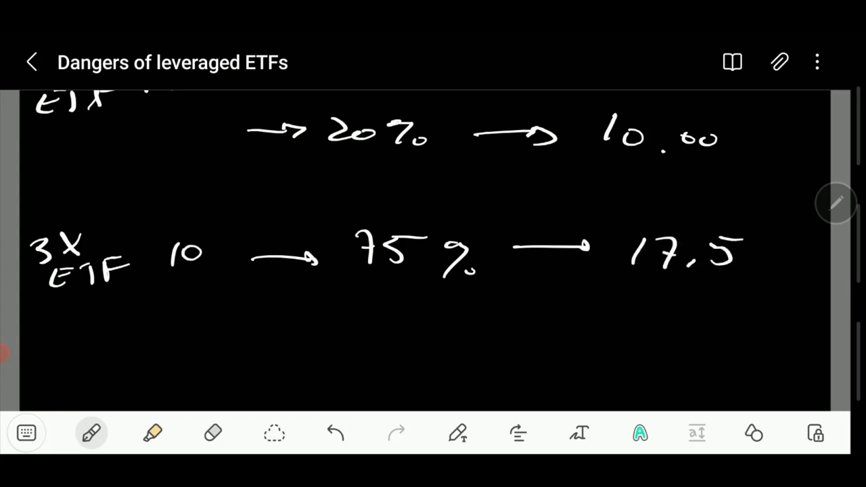
drag(738, 251, 765, 264)
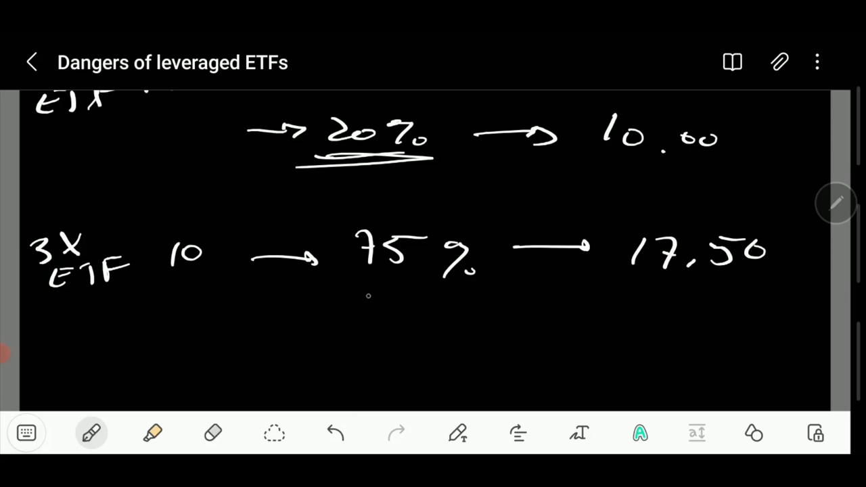
drag(328, 284, 345, 311)
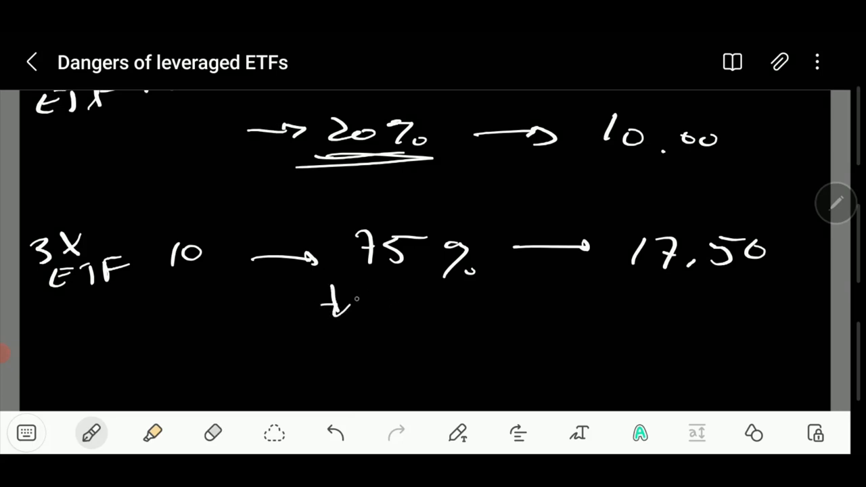
text(60 %)
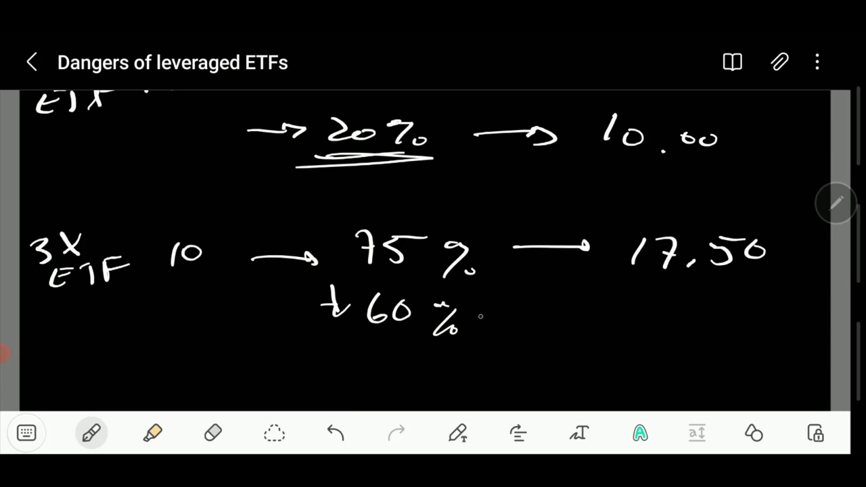
drag(494, 316, 586, 311)
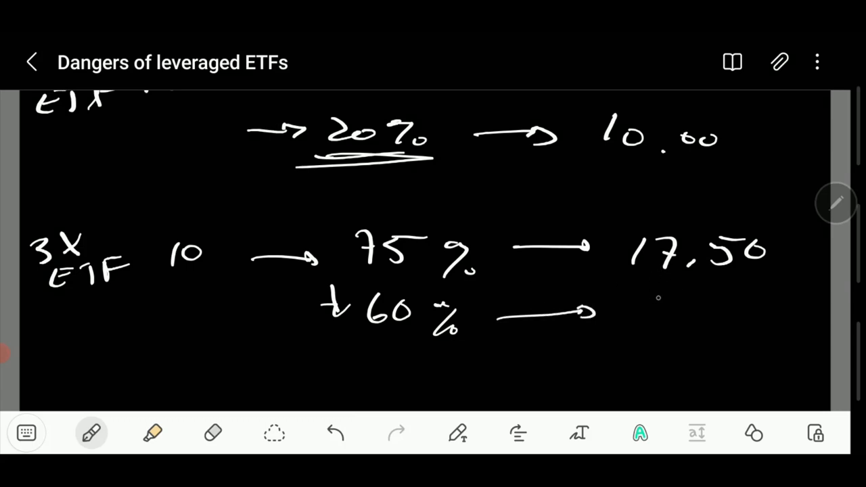
drag(649, 298, 684, 332)
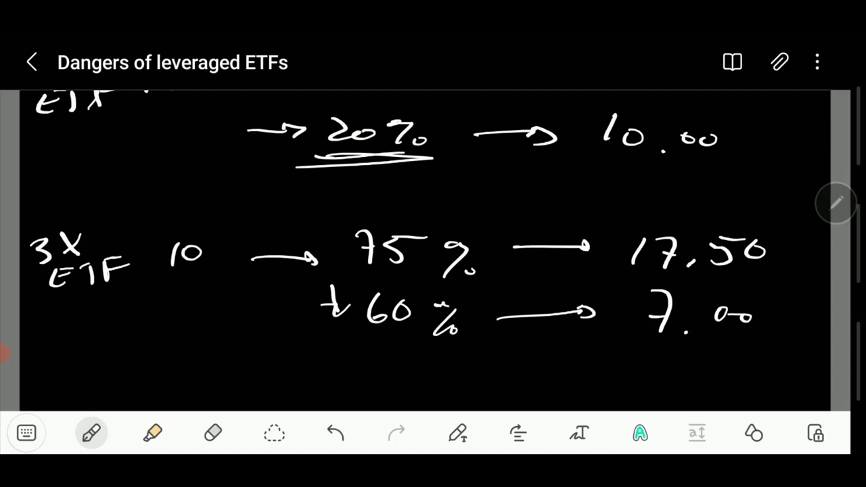
Step: Scroll to blank canvas and complete the 7.00 result line
scroll(down, 3)
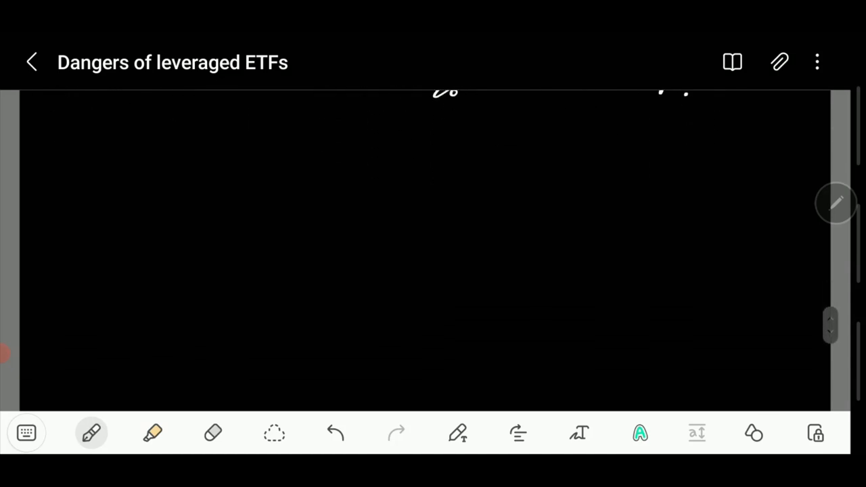
drag(325, 108, 745, 111)
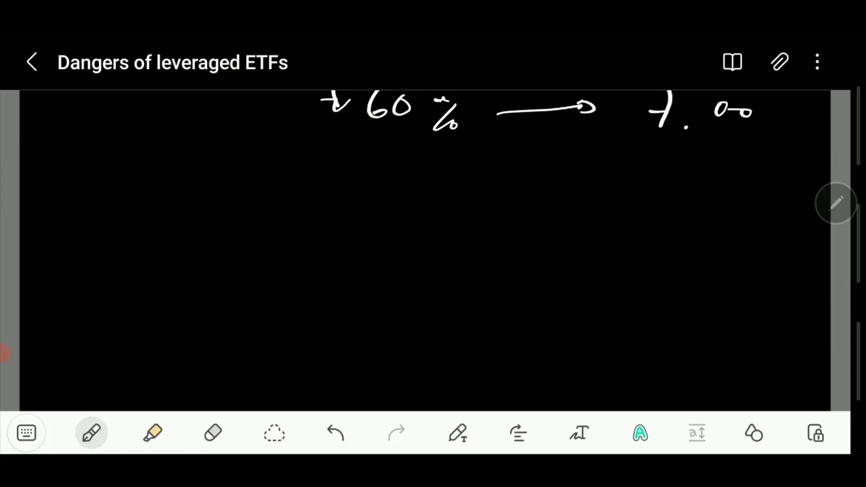
Step: Write 10 with moves ↑20, ↓15, ↑20, ↓15 giving 12.00, 10.20, 12.24, 10.40
click(160, 187)
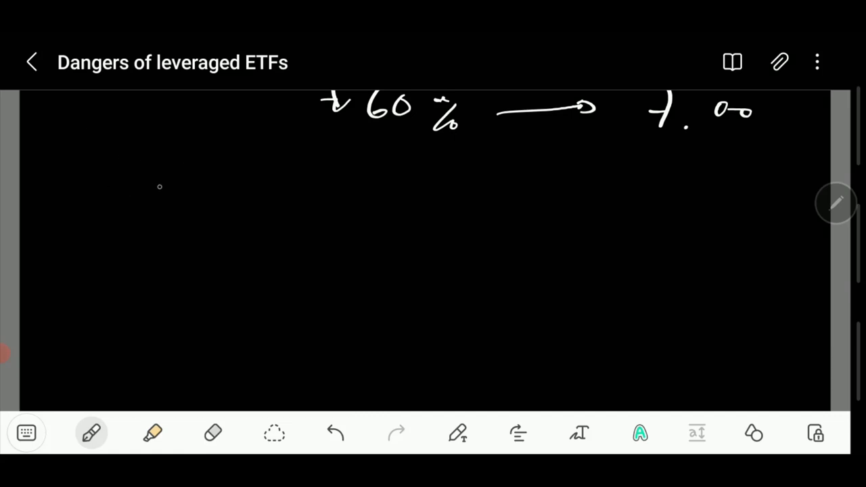
mouse_move(118, 202)
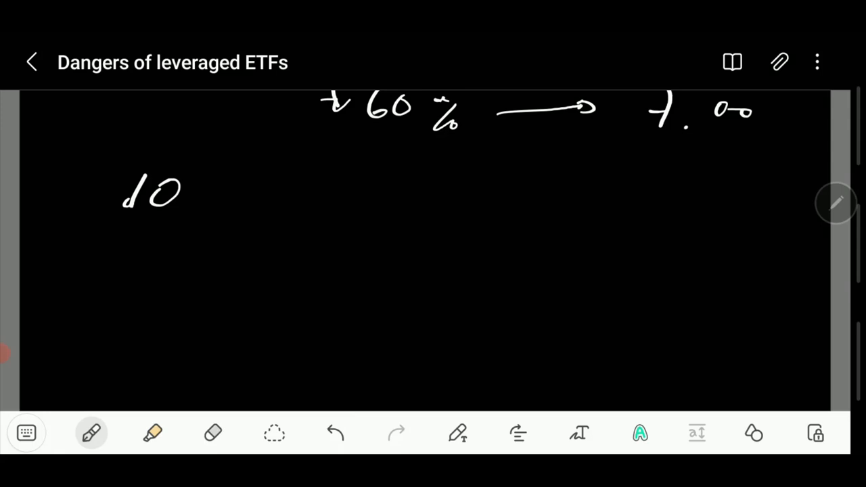
drag(301, 176, 292, 200)
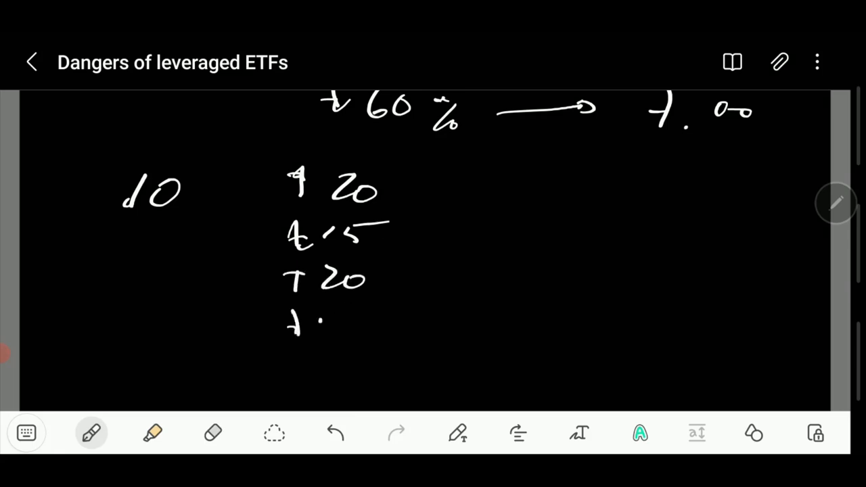
drag(318, 325, 379, 312)
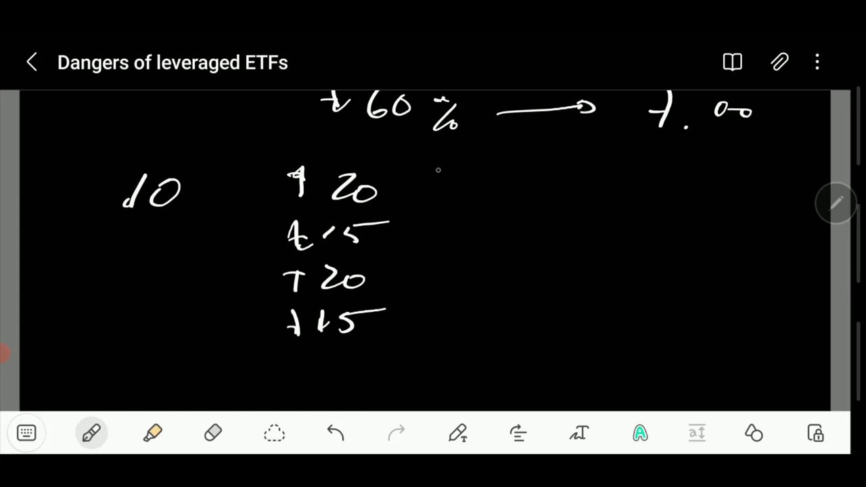
drag(428, 191, 487, 190)
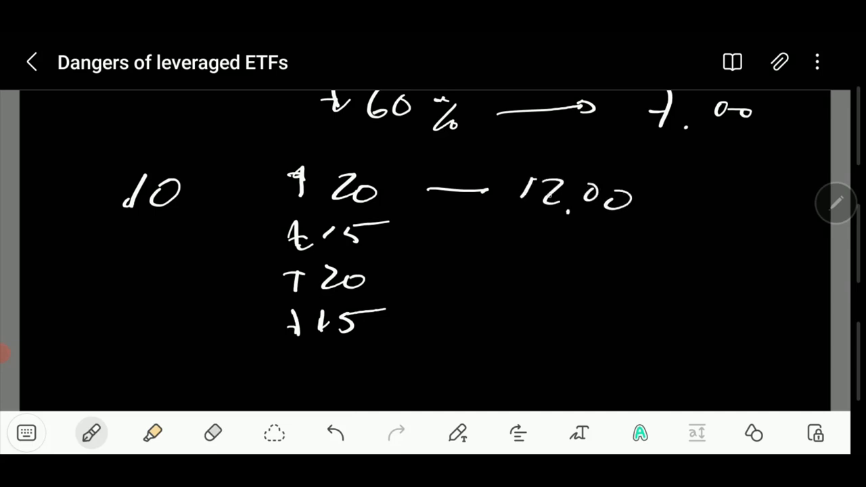
drag(411, 245, 472, 244)
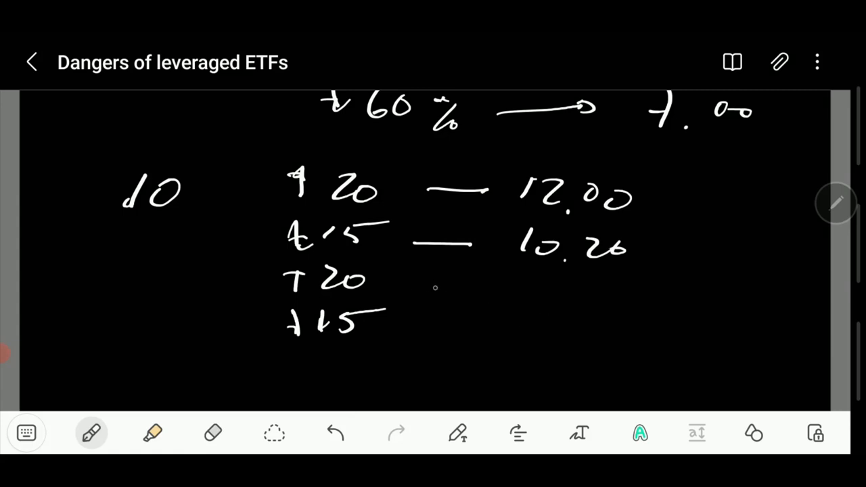
drag(423, 294, 514, 308)
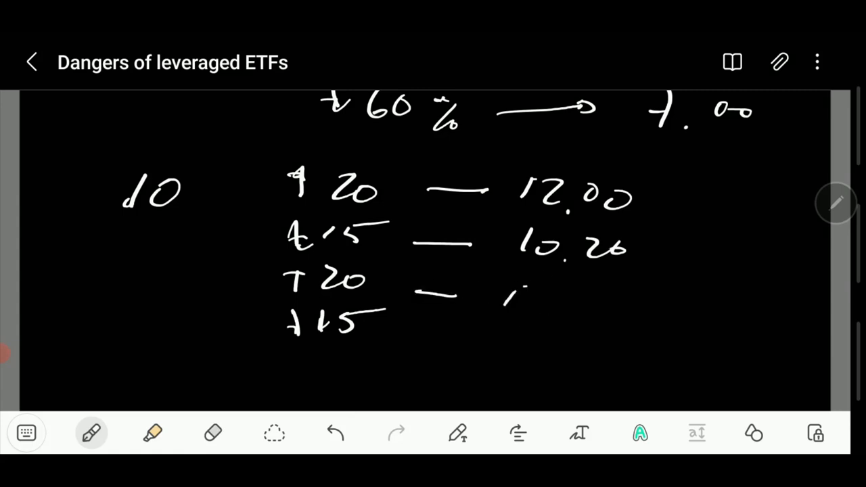
drag(504, 298, 626, 298)
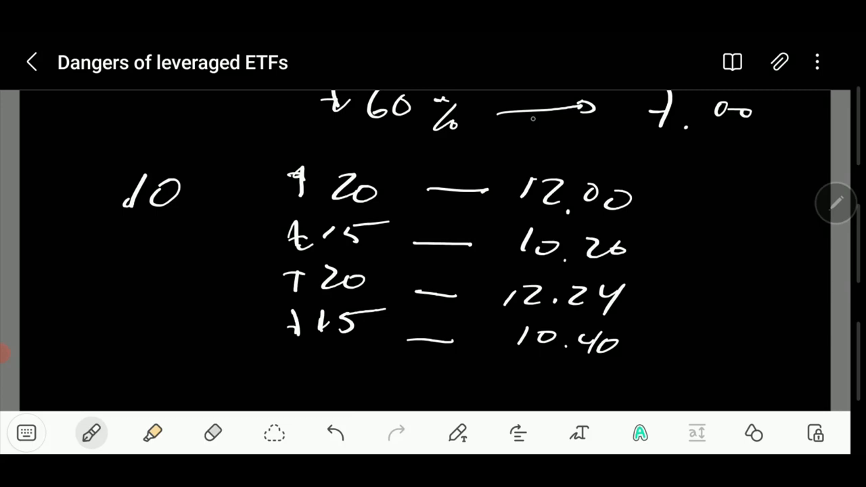
drag(676, 190, 660, 356)
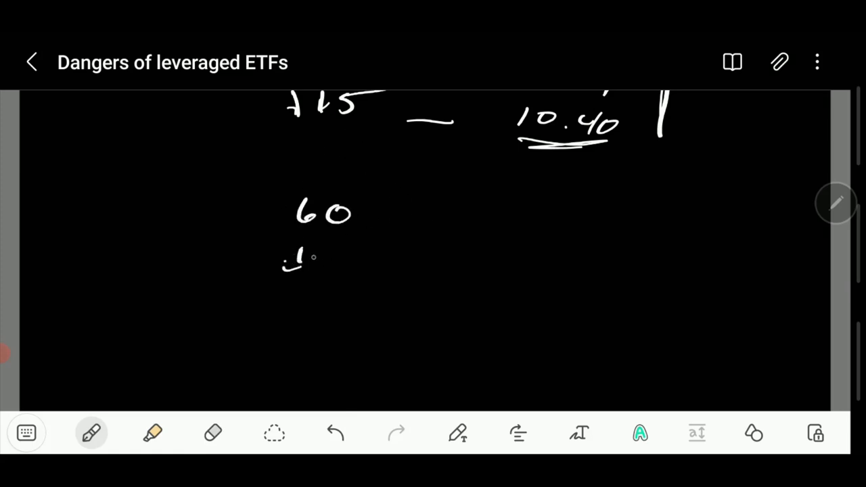
Step: Write 60, 45, 60, 45 with 3X values 16.00 to 7.75, double-underlining 7.75
drag(284, 260, 348, 261)
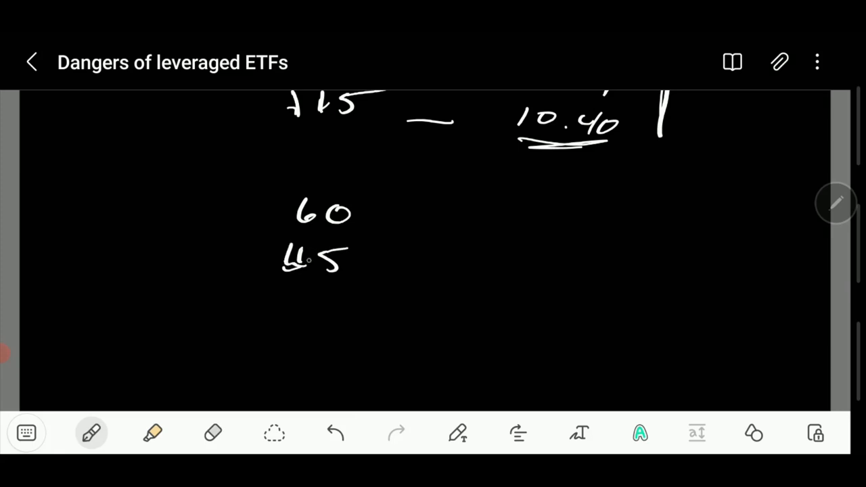
drag(298, 298, 295, 322)
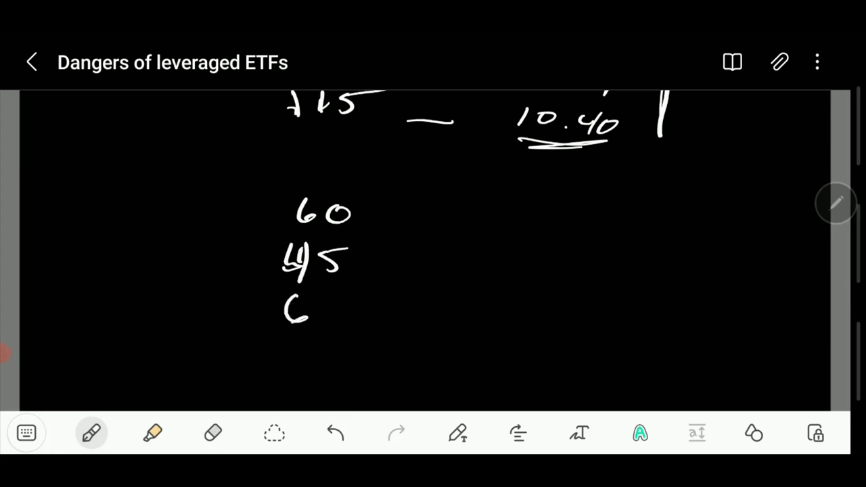
drag(284, 305, 359, 365)
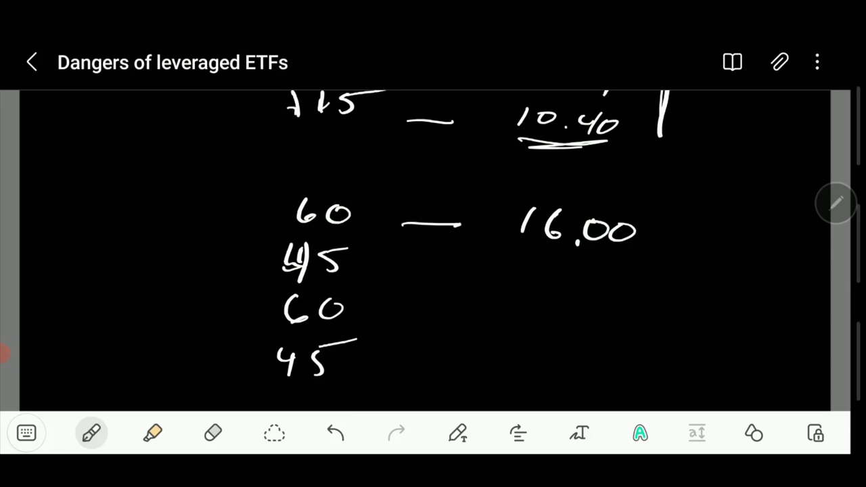
drag(373, 271, 447, 267)
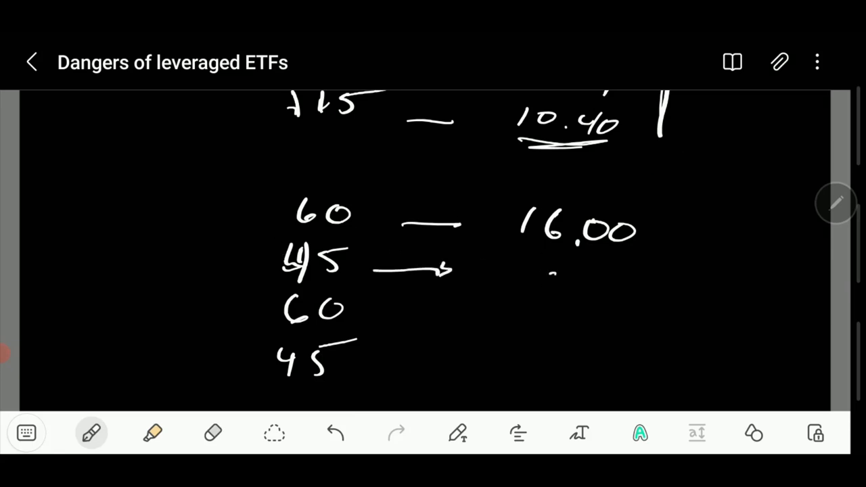
drag(372, 331, 440, 331)
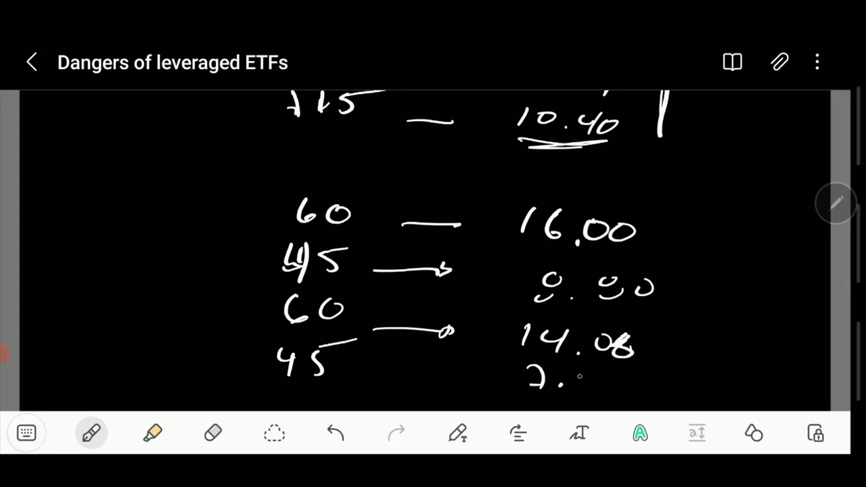
drag(348, 387, 636, 386)
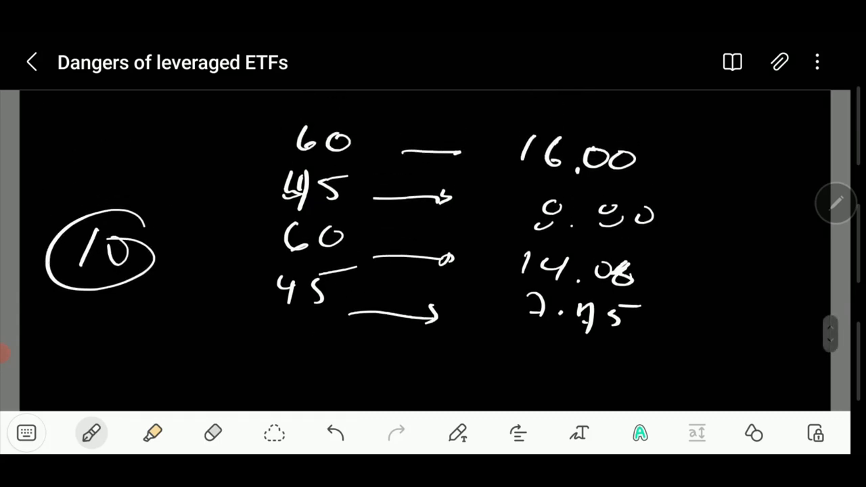
drag(264, 125, 254, 270)
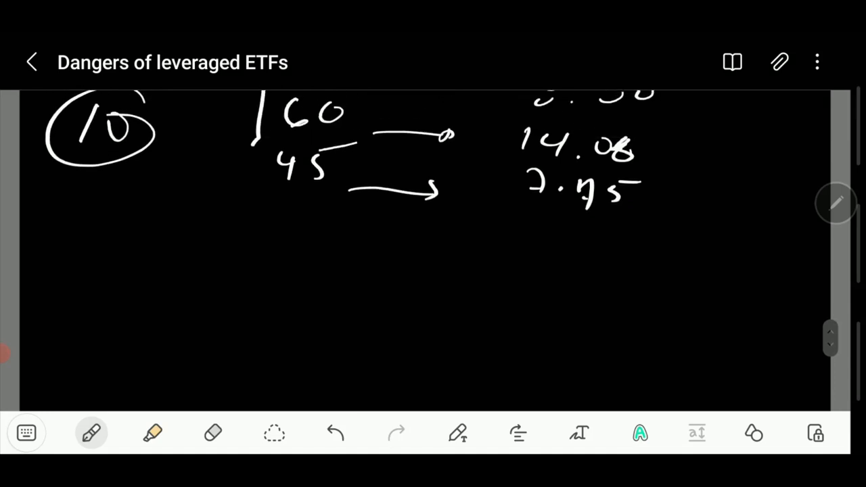
drag(515, 234, 674, 235)
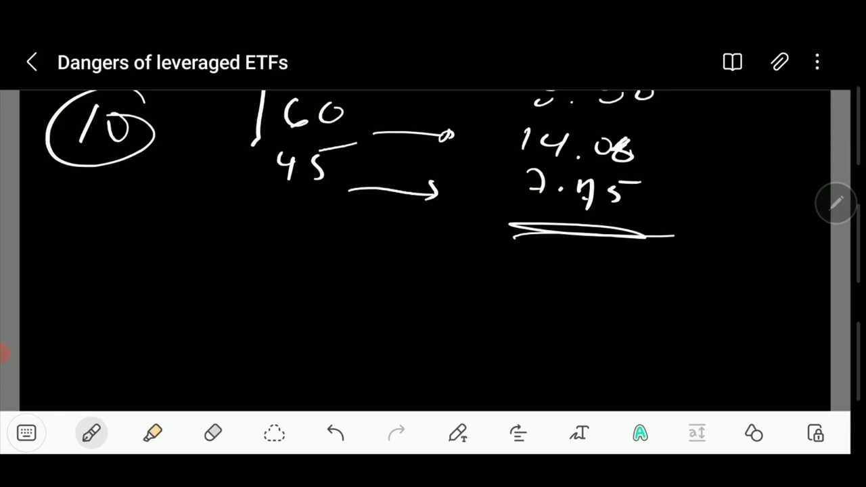
Step: Write four 10s with 3X values 11, 9.9, 10.89, underlined 9.80, and a wavy line
scroll(down, 3)
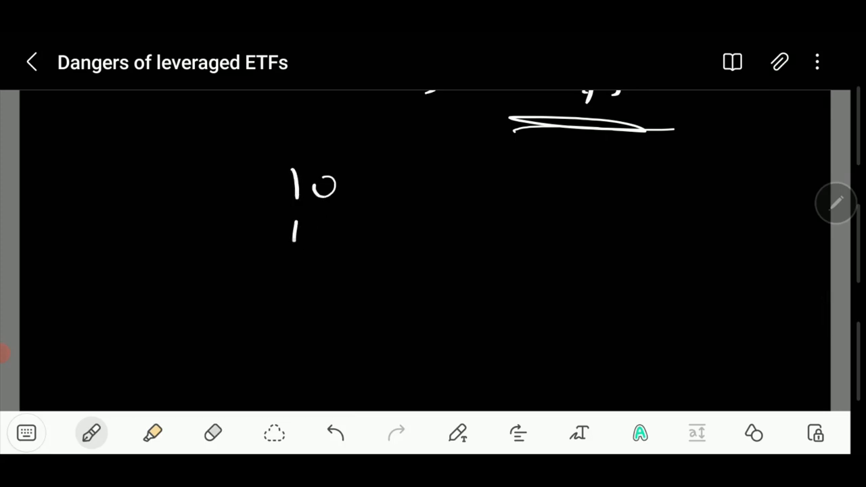
drag(297, 237, 325, 338)
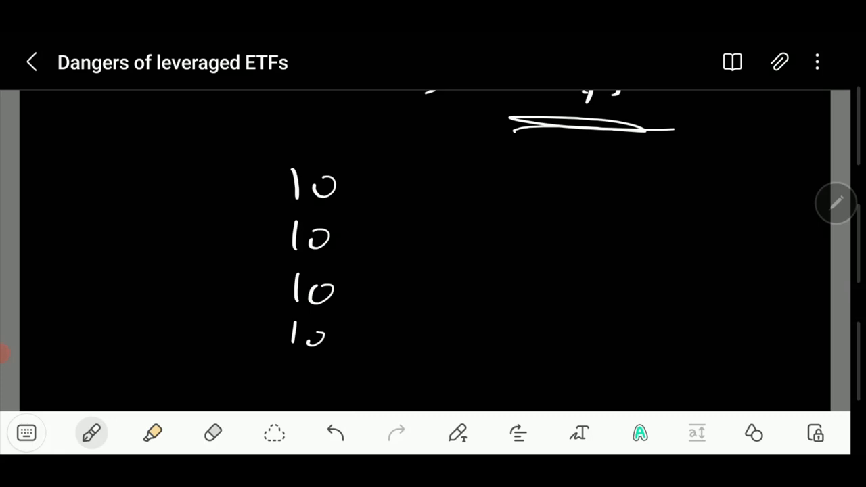
drag(88, 223, 162, 264)
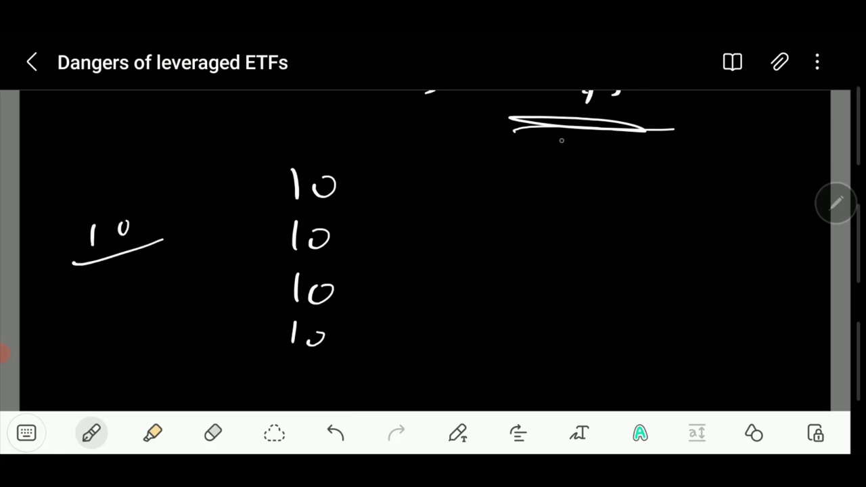
drag(460, 217, 484, 193)
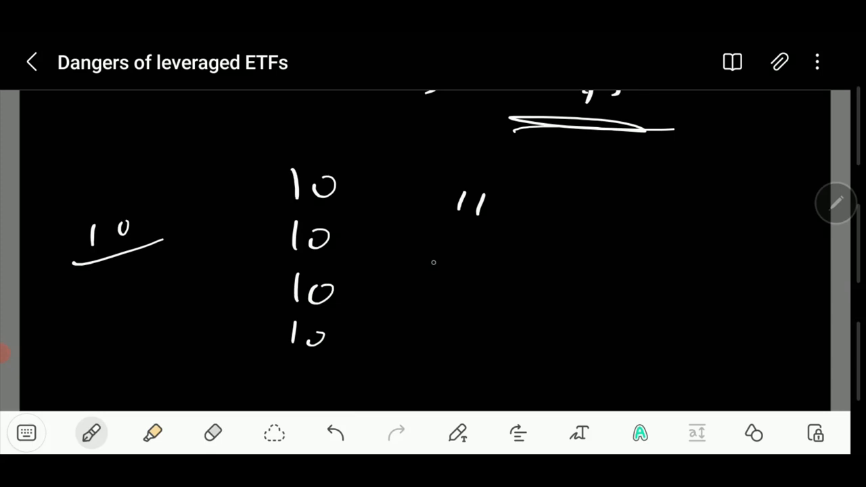
drag(440, 254, 487, 261)
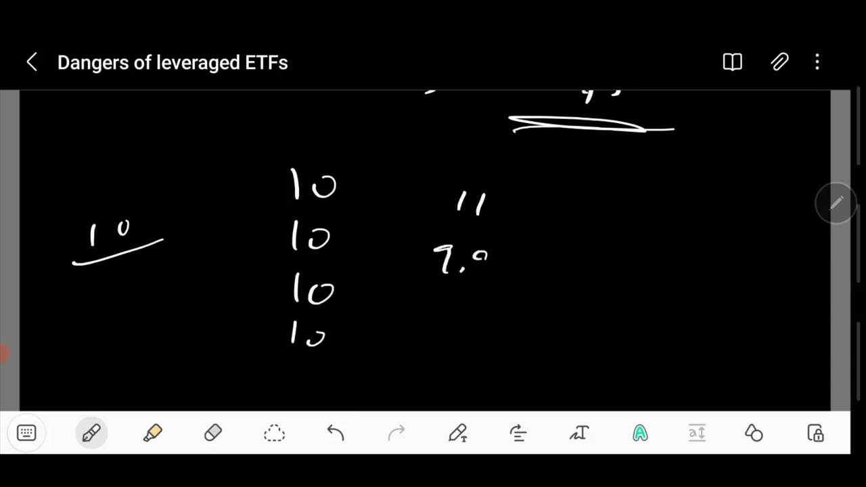
drag(474, 257, 420, 318)
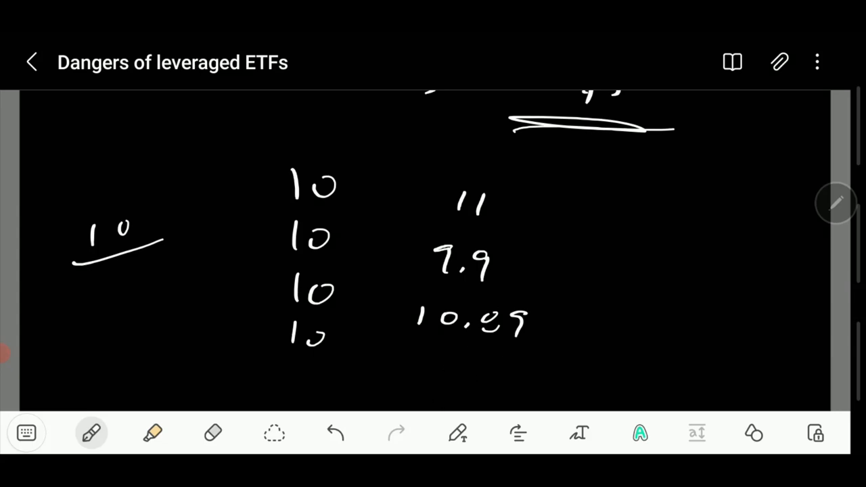
drag(436, 352, 481, 375)
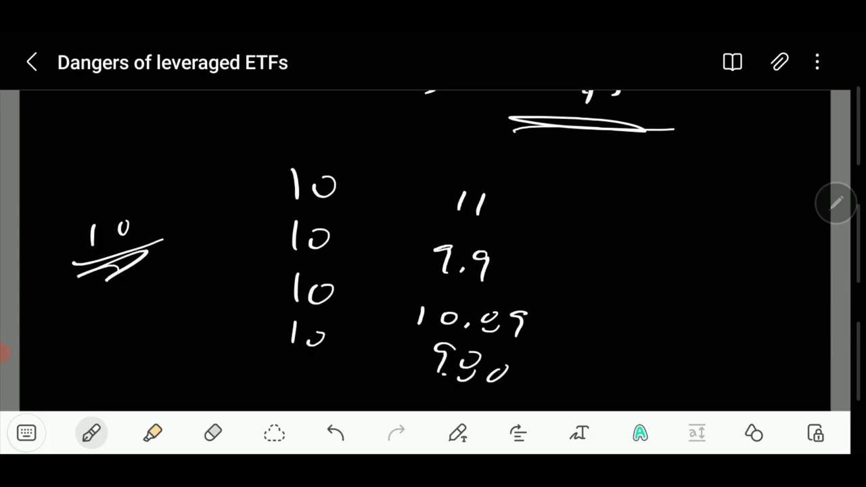
drag(612, 254, 738, 254)
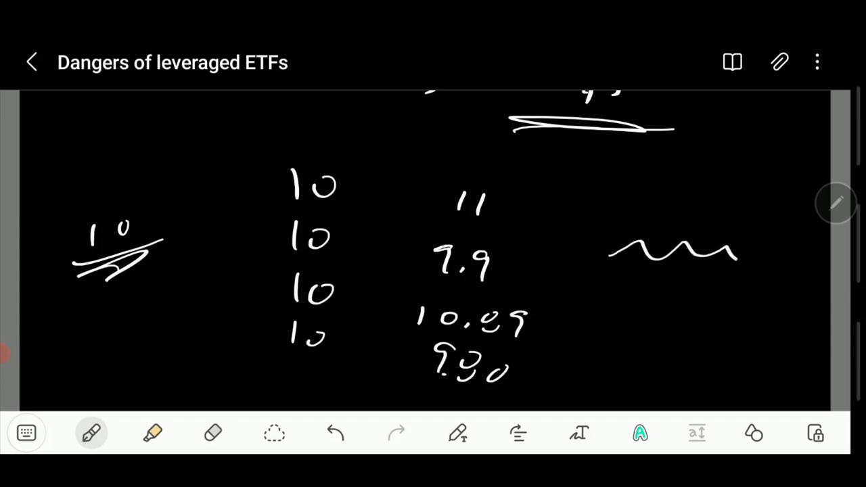
scroll(down, 3)
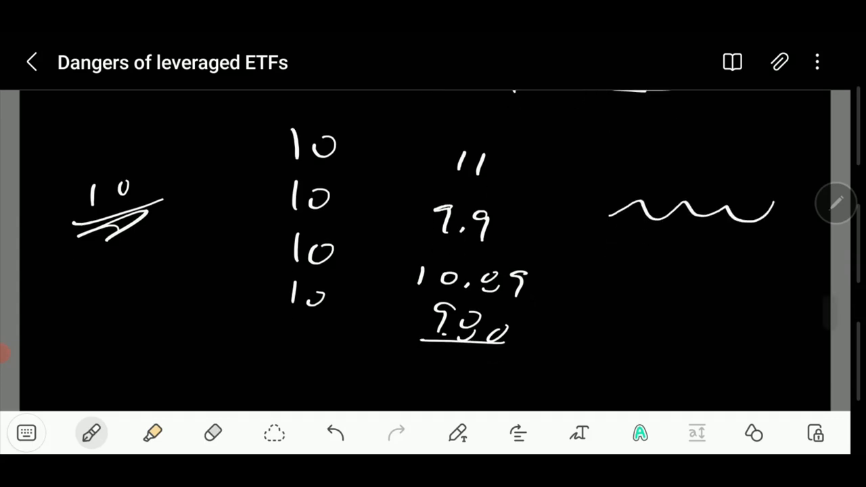
scroll(down, 3)
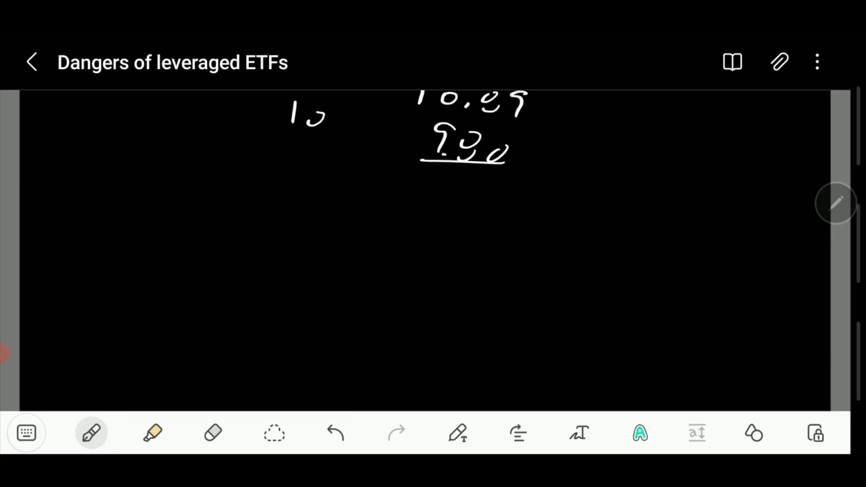
Step: Write a column of four 30s with 3x values 13, 9.1, 11.83 and 8.28, and an arrow to 9.80
click(281, 210)
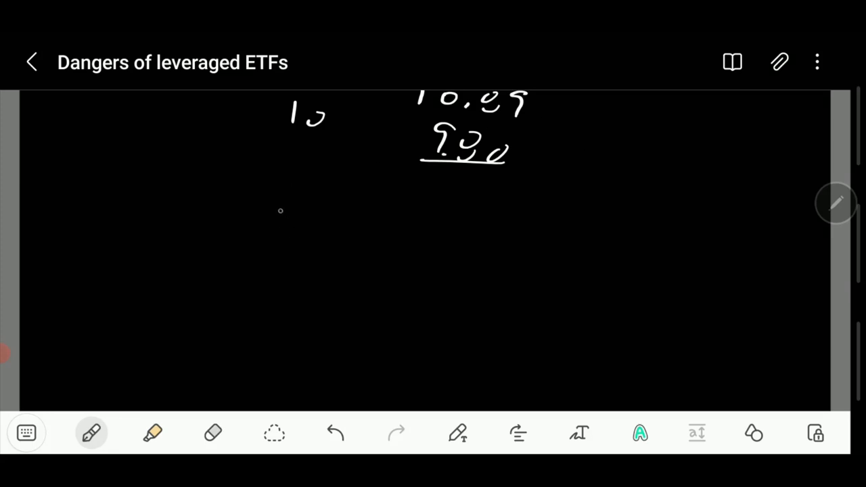
drag(278, 216, 298, 325)
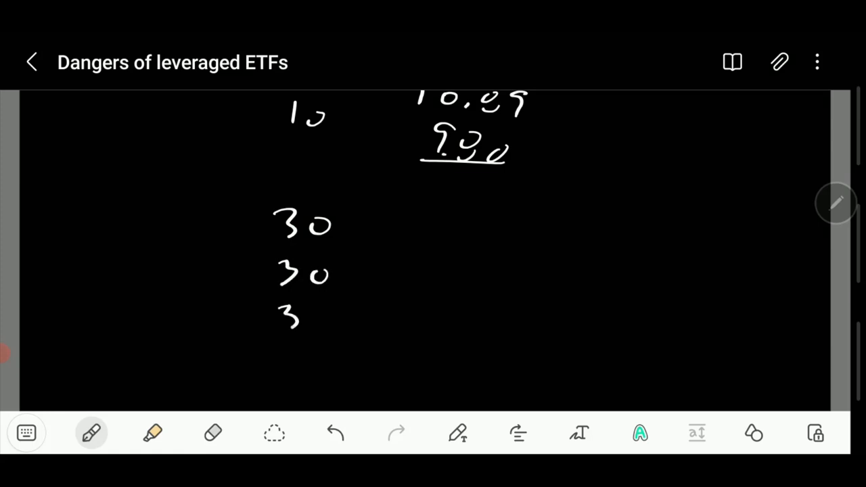
drag(284, 314, 328, 362)
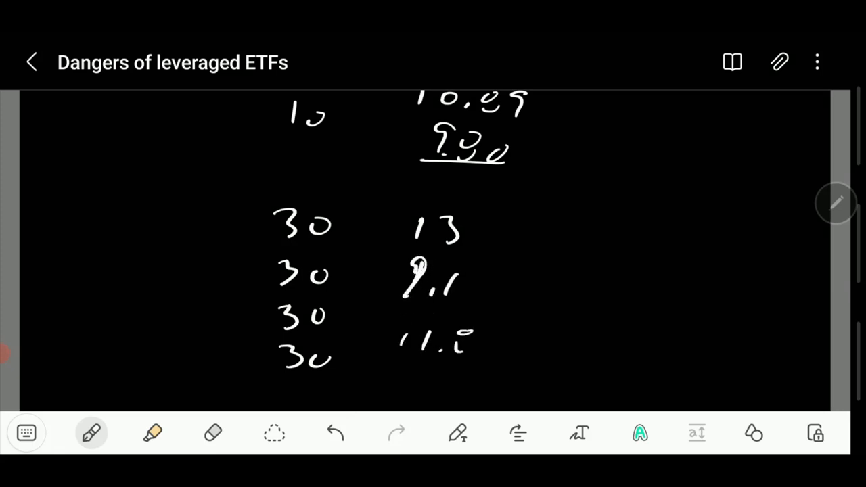
drag(474, 331, 505, 365)
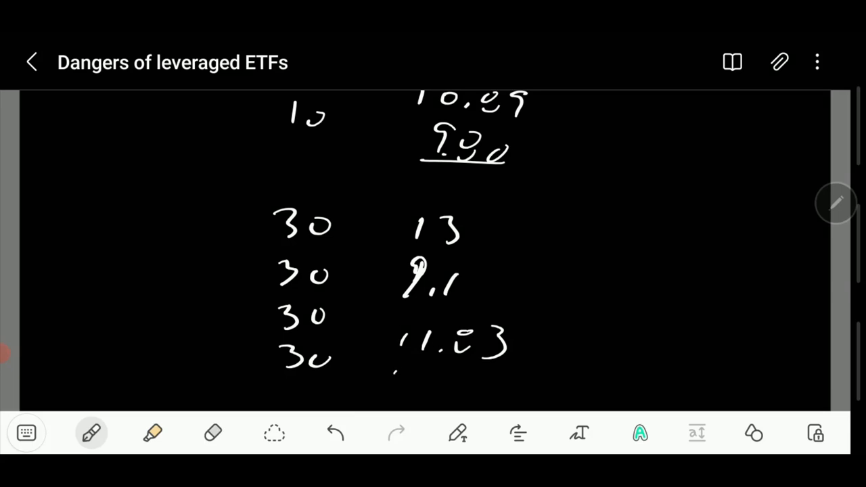
drag(389, 383, 484, 383)
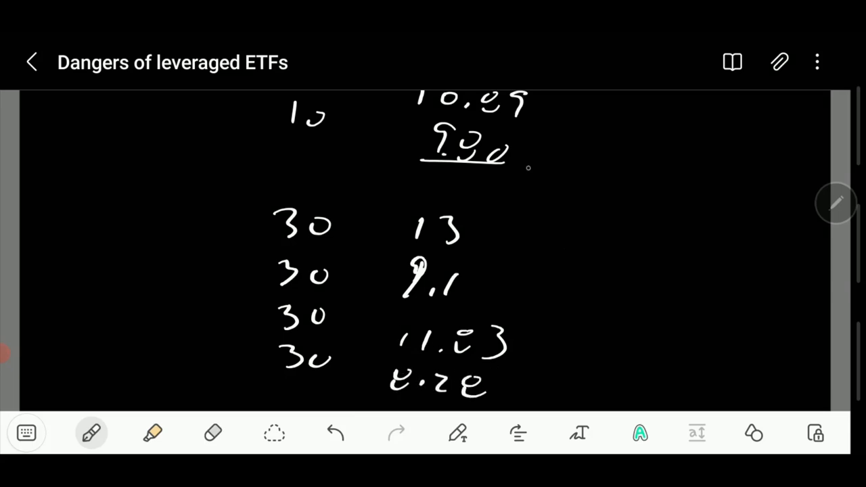
drag(606, 163, 542, 166)
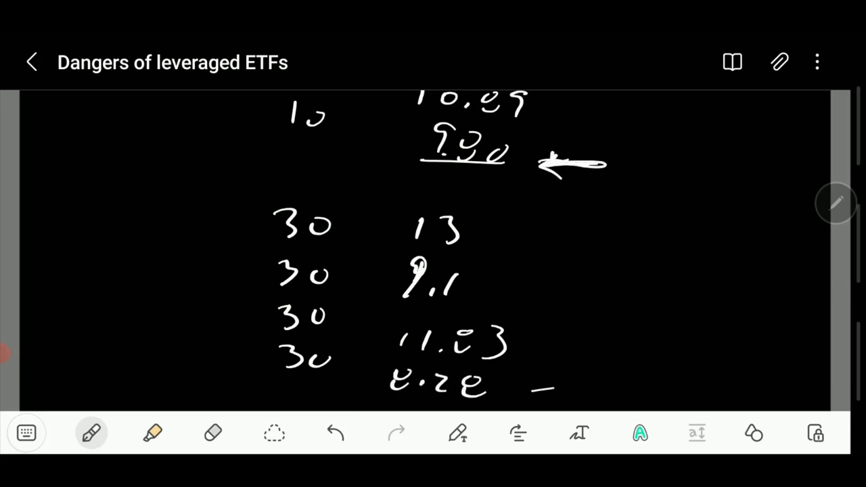